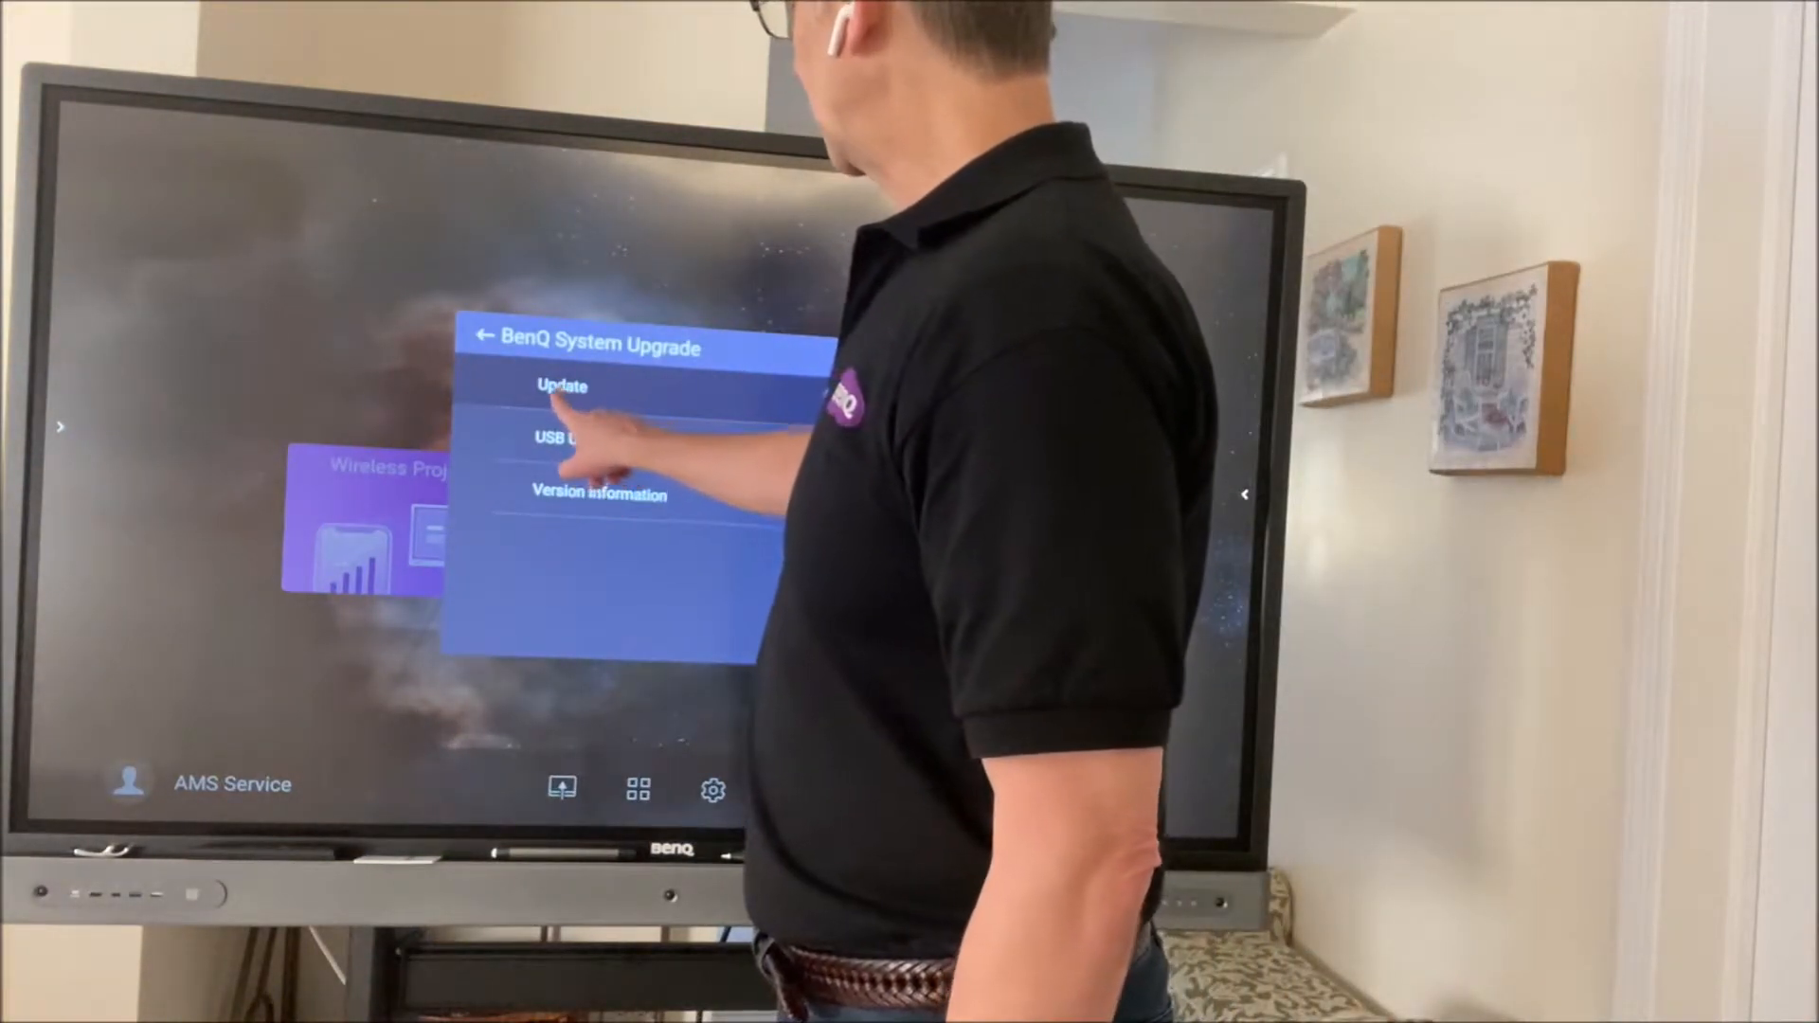
Check for a system update and start downloading firmware version 1.0.0.30.
left_click(561, 385)
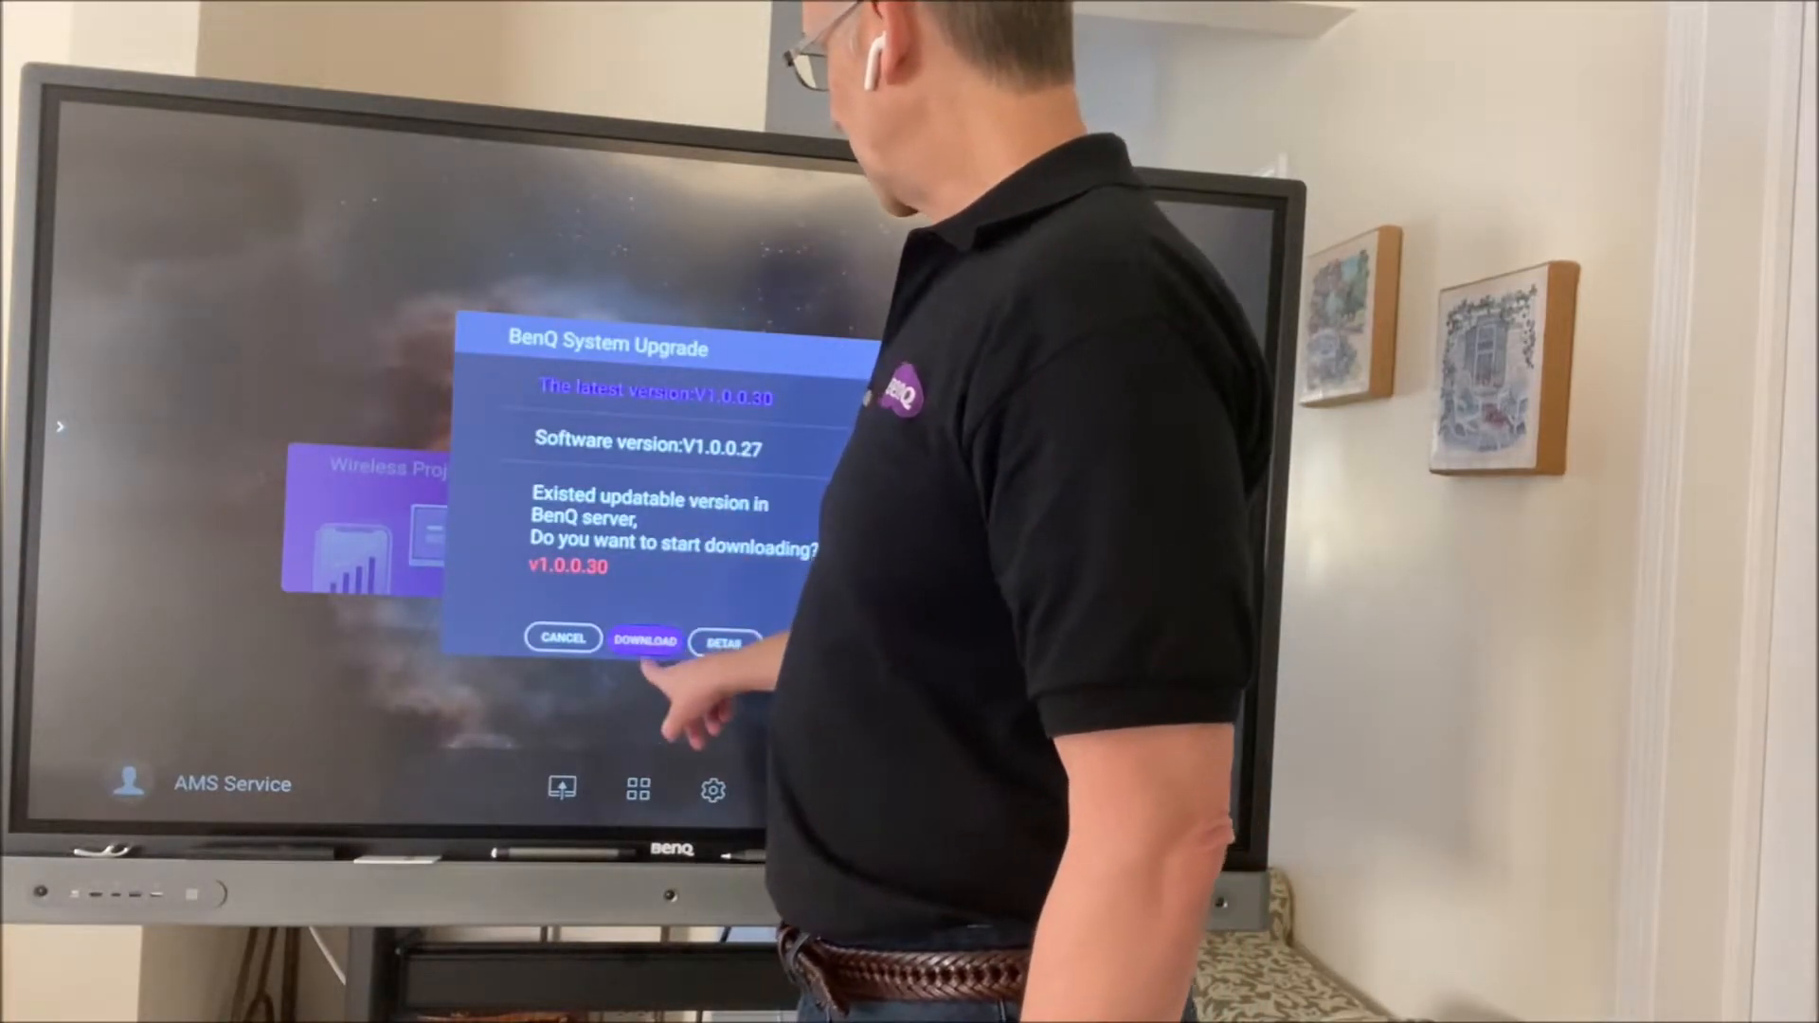
left_click(644, 641)
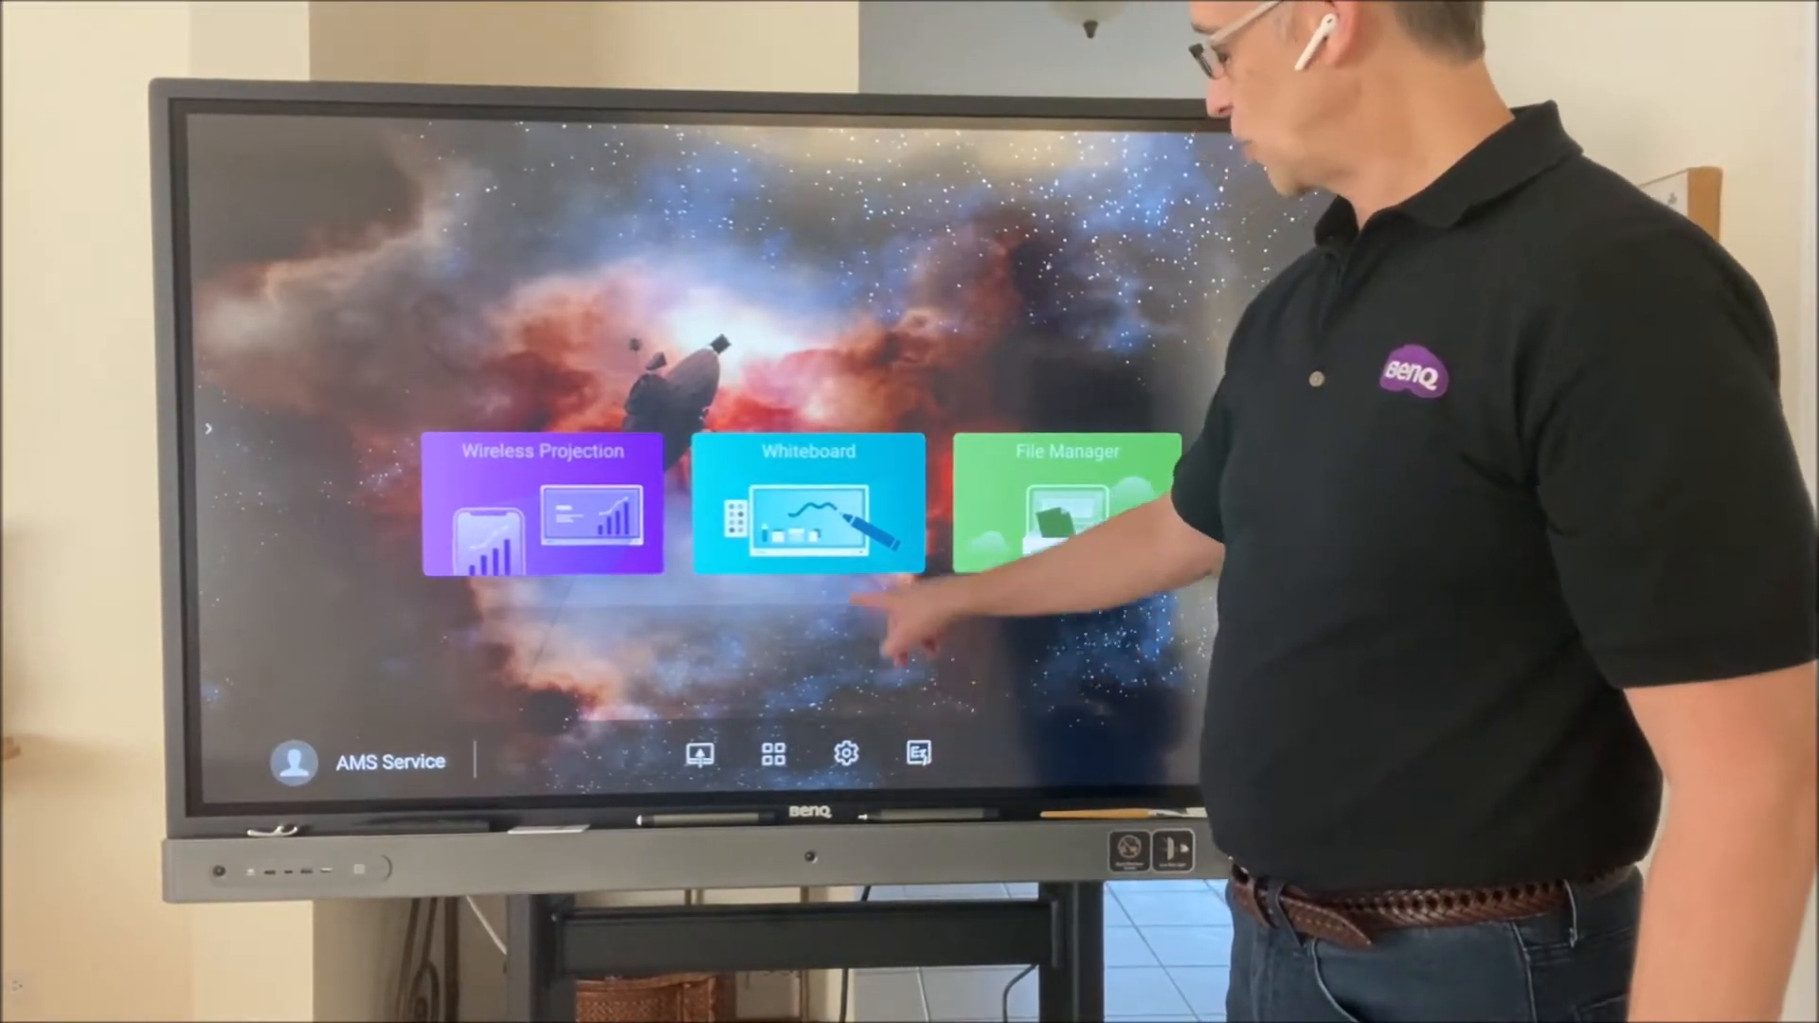
Launch the Whiteboard app and start downloading the newer EZWrite version from its settings.
left_click(809, 504)
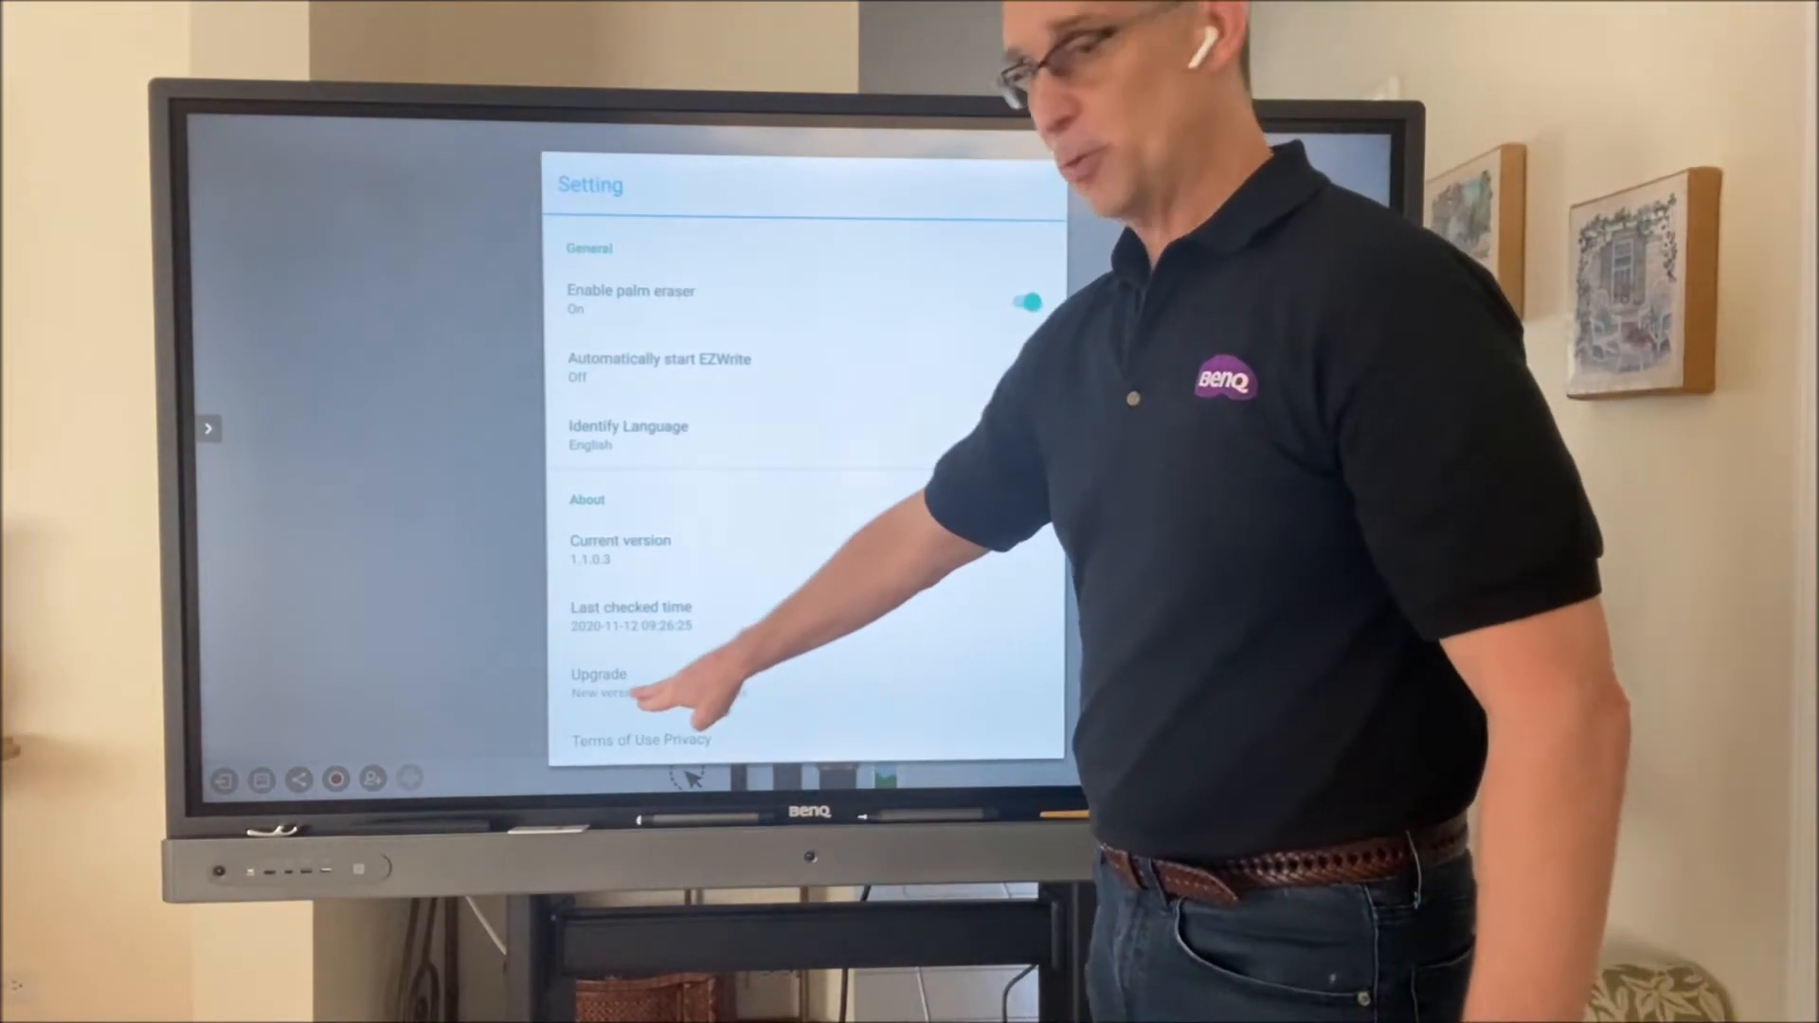
left_click(599, 682)
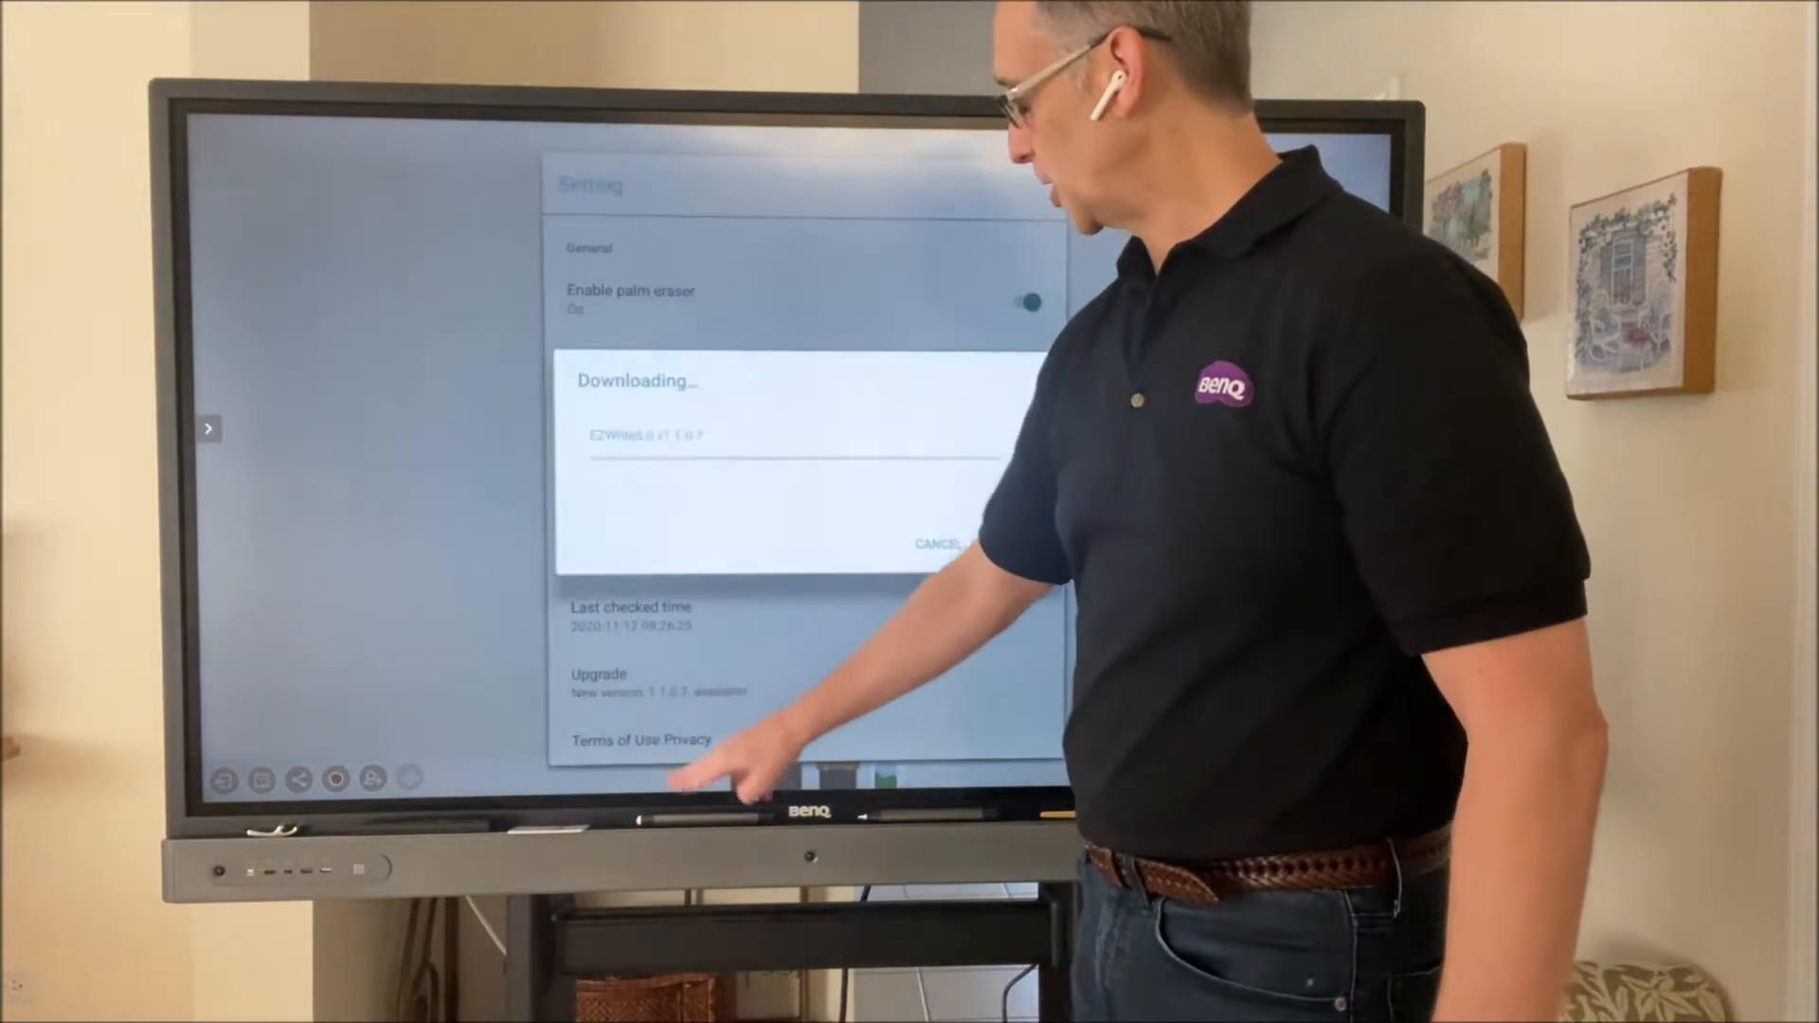